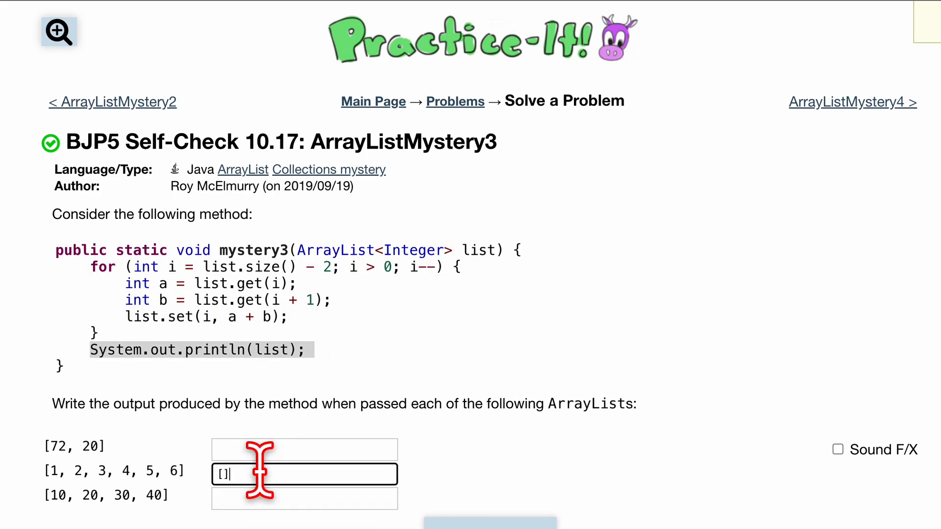
pyautogui.moveTo(238, 472)
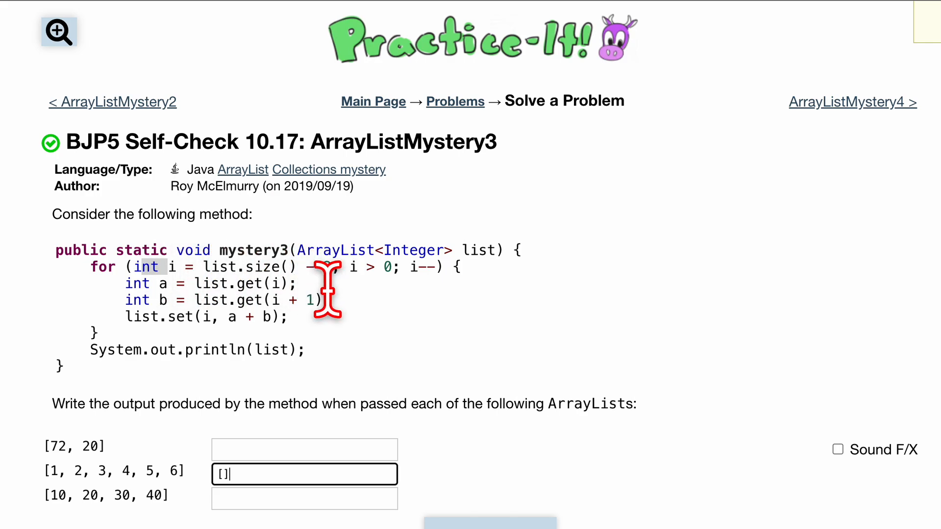
# Trace the loop's list.get(i) and set(a + b) logic against the [1, 2, 3, 4, 5, 6] test list
pyautogui.tripleClick(118, 471)
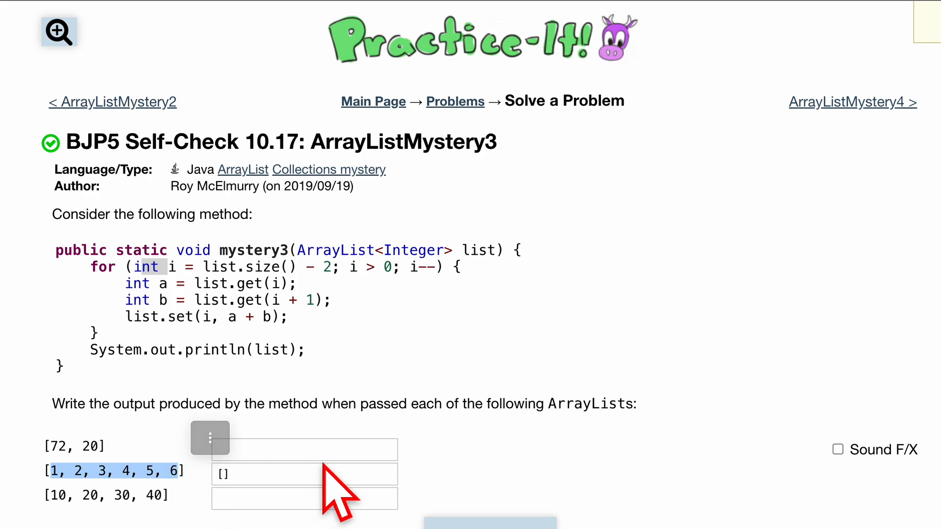
pyautogui.moveTo(331, 472)
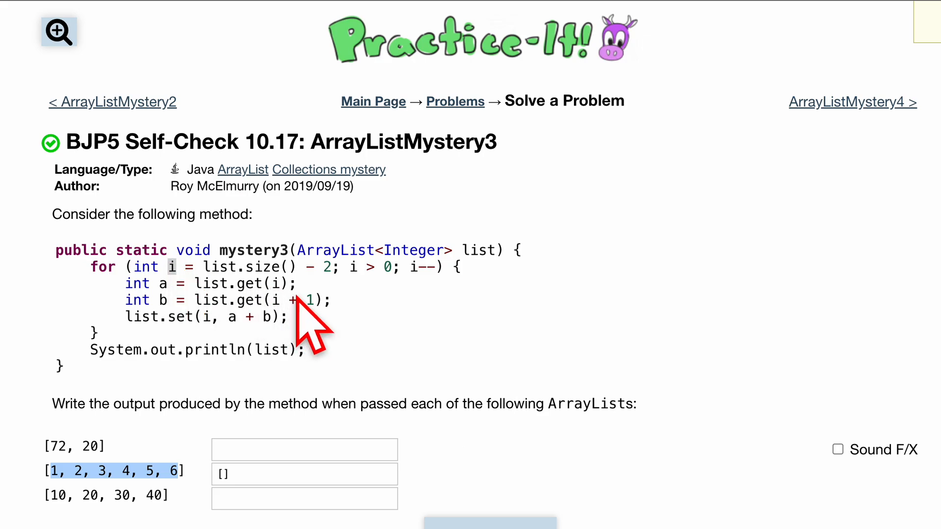
pyautogui.moveTo(357, 296)
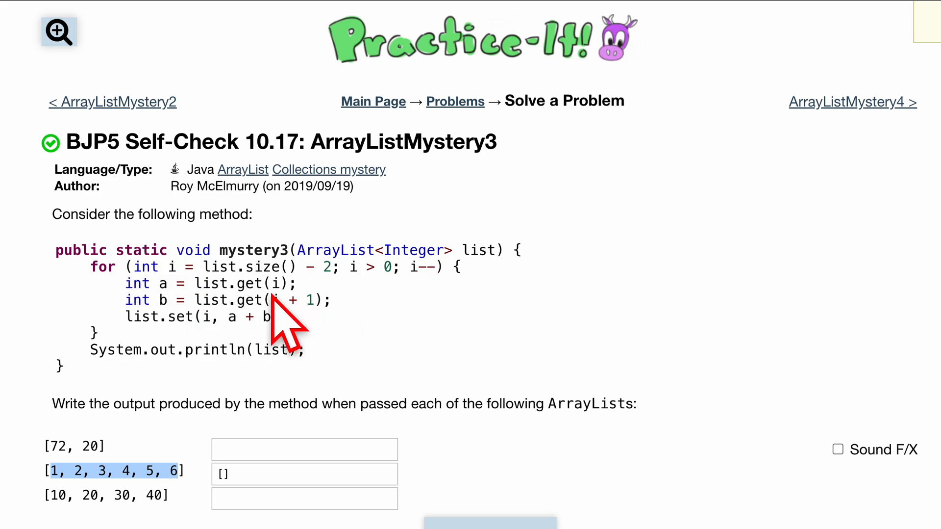
pyautogui.doubleClick(238, 284)
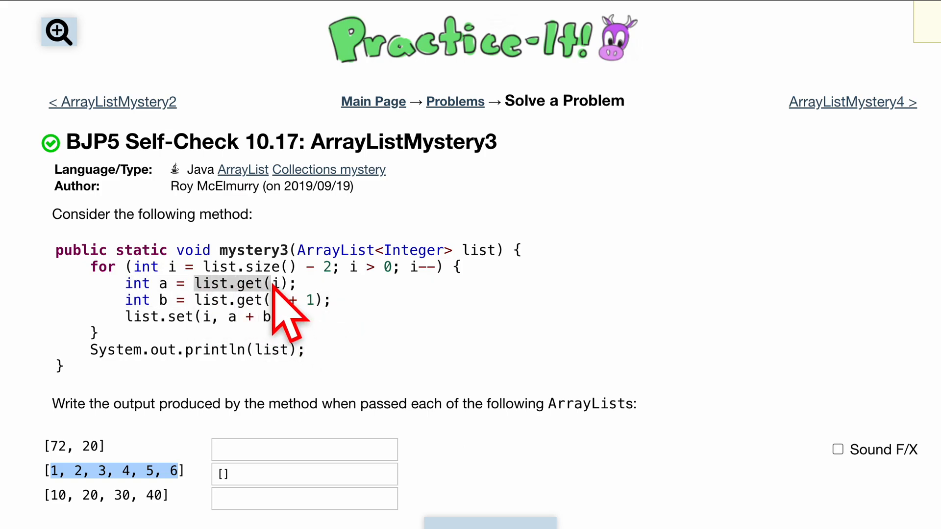
pyautogui.moveTo(301, 308)
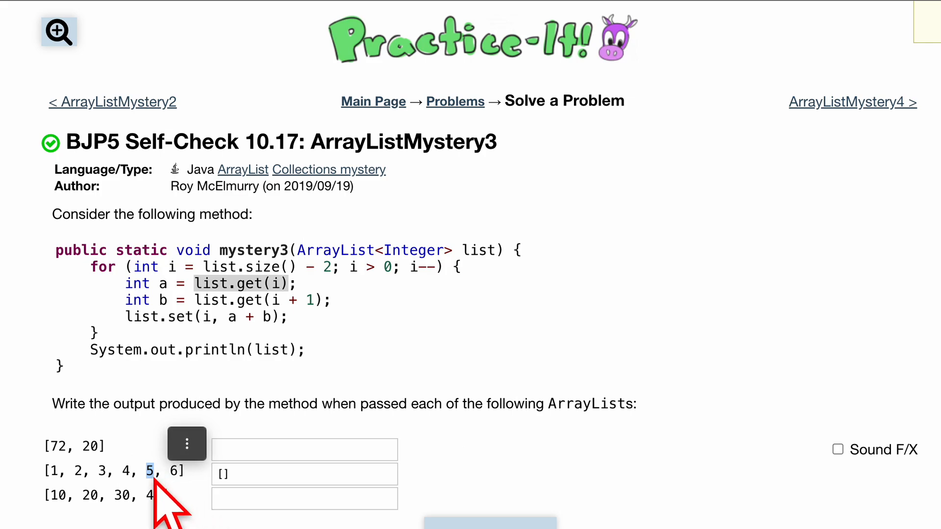
pyautogui.moveTo(47, 500)
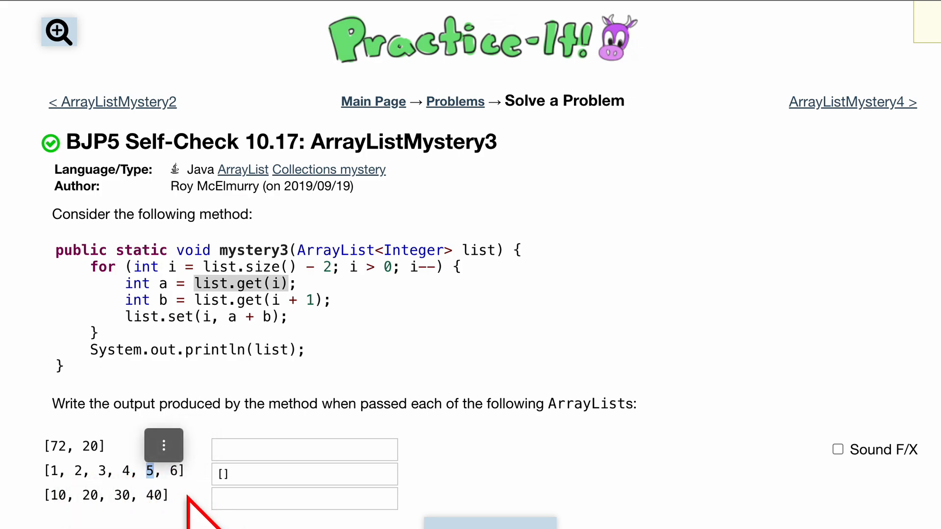
pyautogui.moveTo(57, 493)
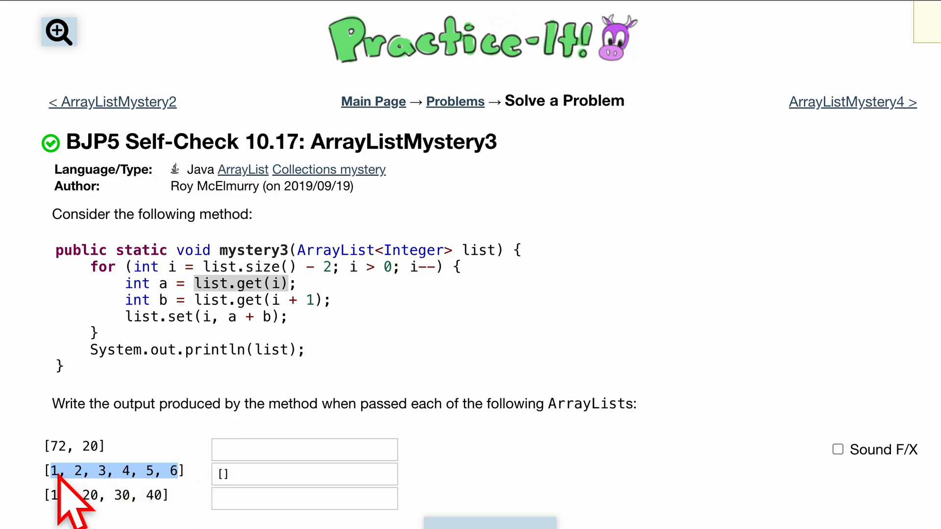
pyautogui.moveTo(106, 503)
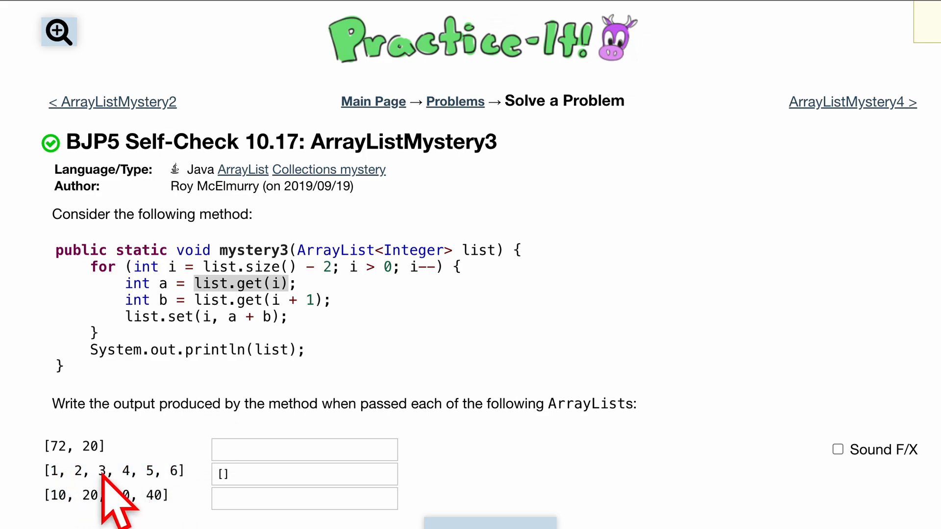
pyautogui.moveTo(157, 504)
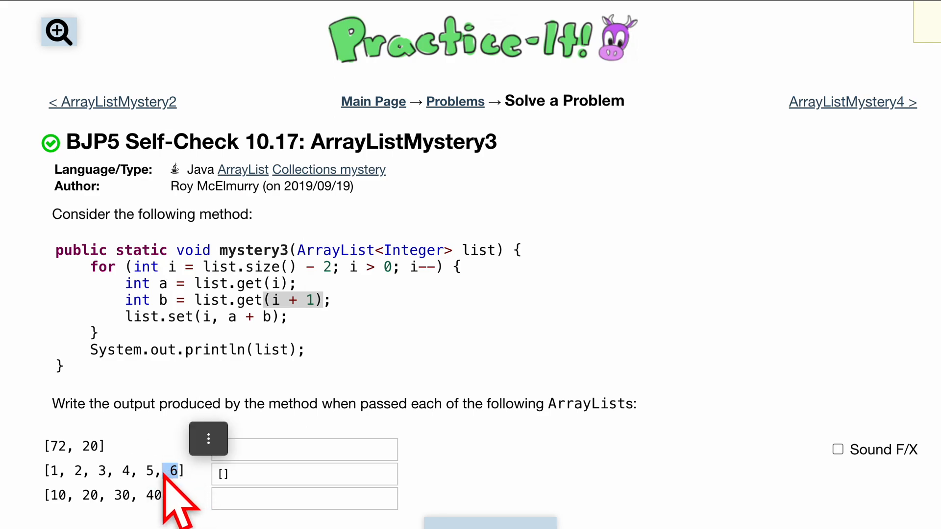
pyautogui.moveTo(133, 490)
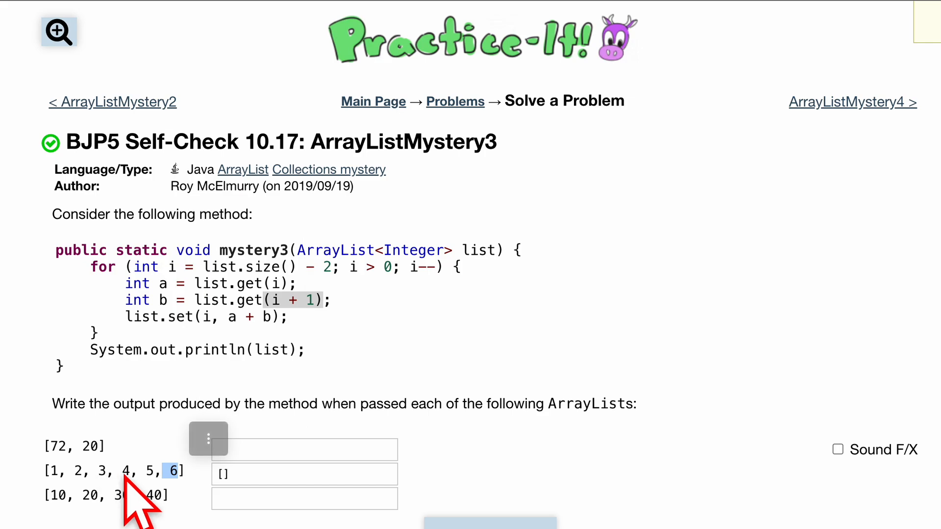
pyautogui.moveTo(186, 499)
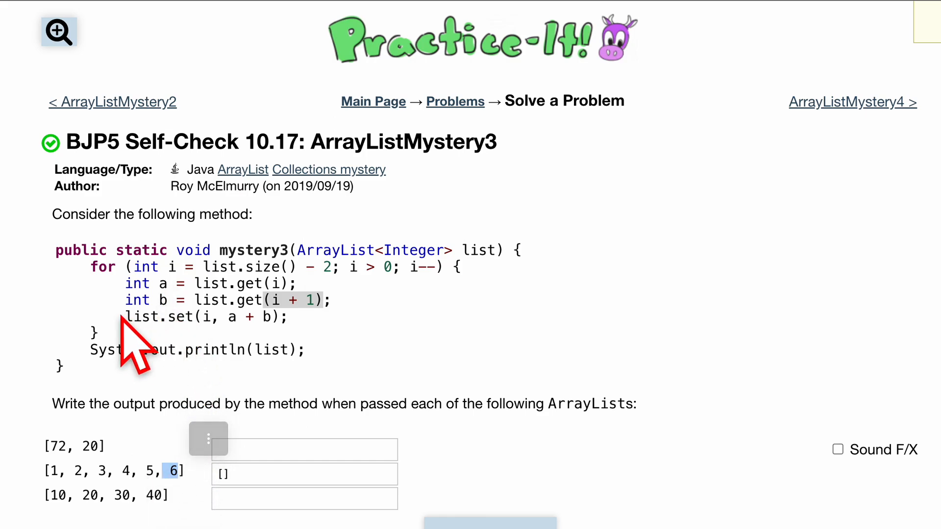
pyautogui.moveTo(208, 354)
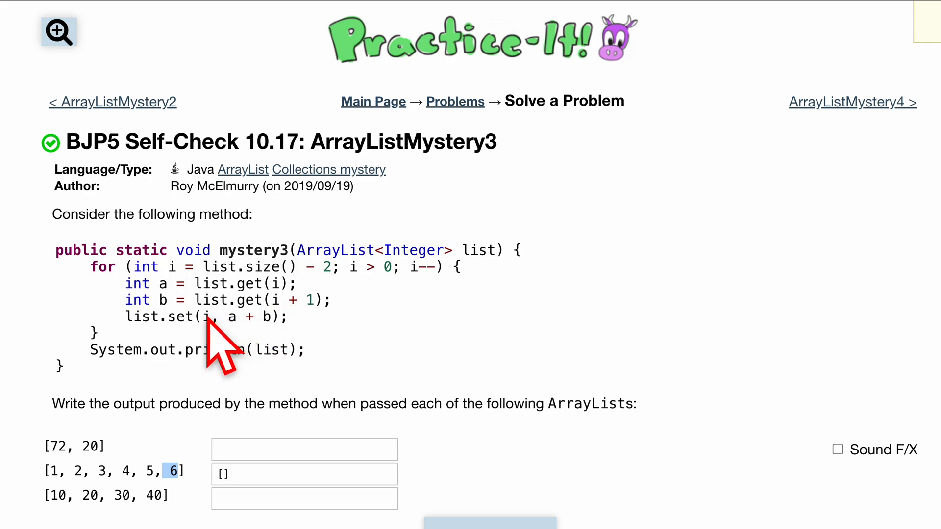
pyautogui.moveTo(203, 316); pyautogui.dragTo(264, 317)
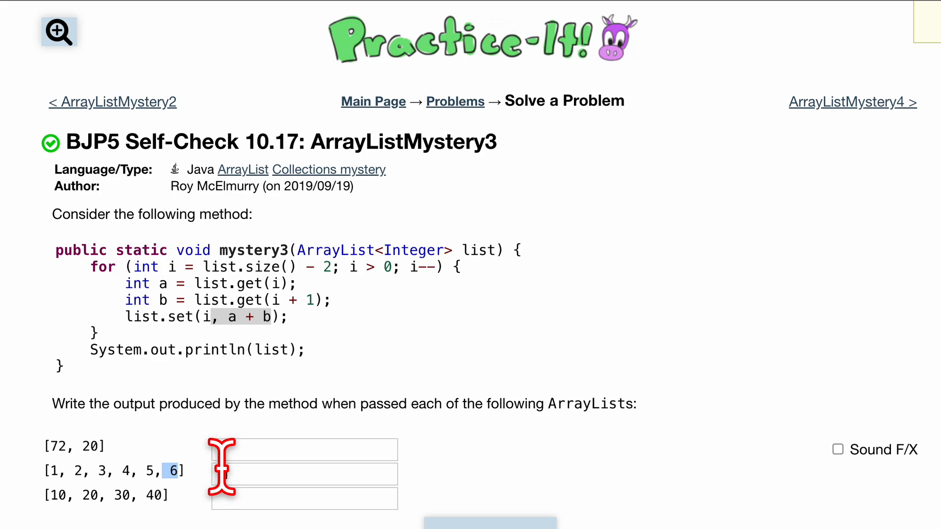
# Enter [1,2,3,4,5,6] in the second answer box and overwrite it to [1,20,18,15,11,6]
pyautogui.write('[1,2]')
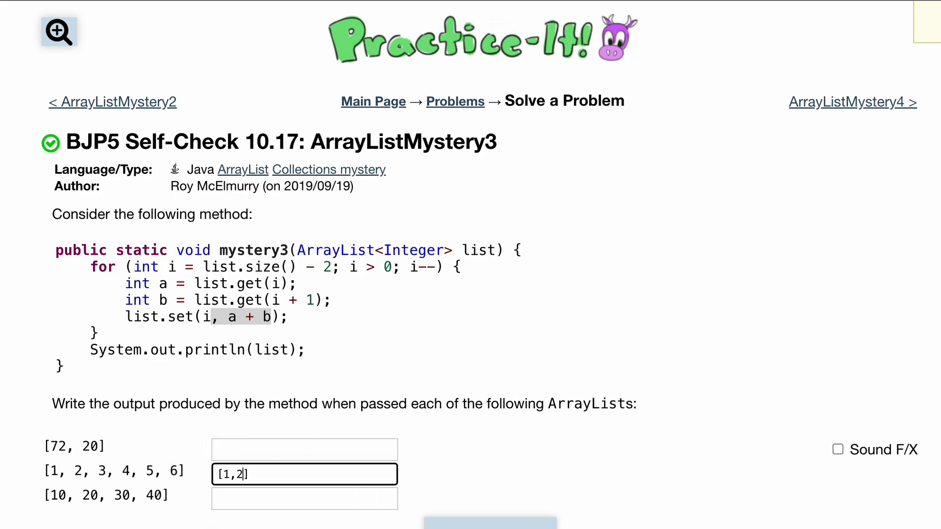
pyautogui.write(',3,4,5,6')
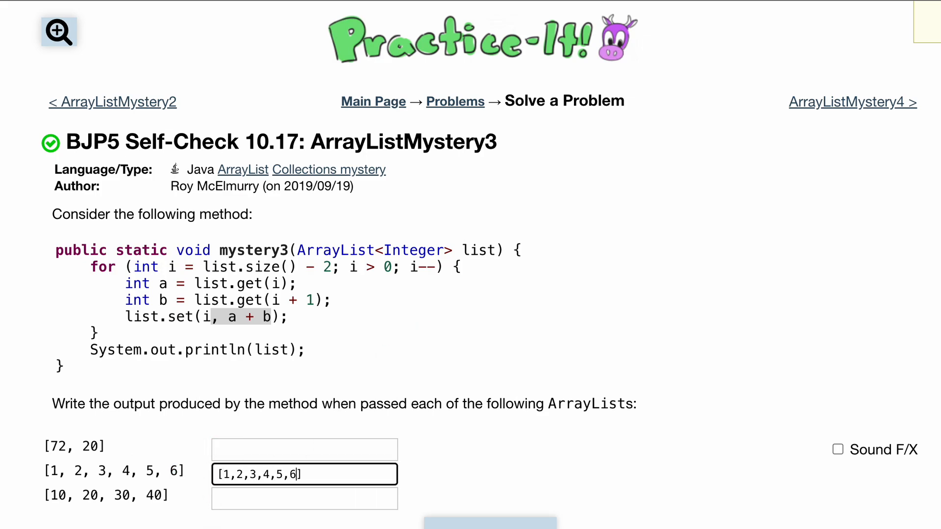
pyautogui.moveTo(155, 316)
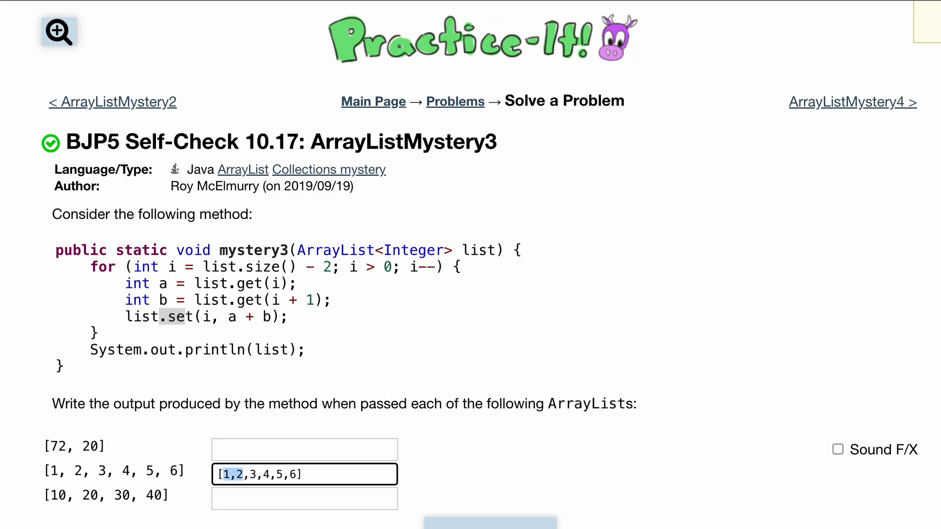
pyautogui.moveTo(223, 474); pyautogui.dragTo(287, 473)
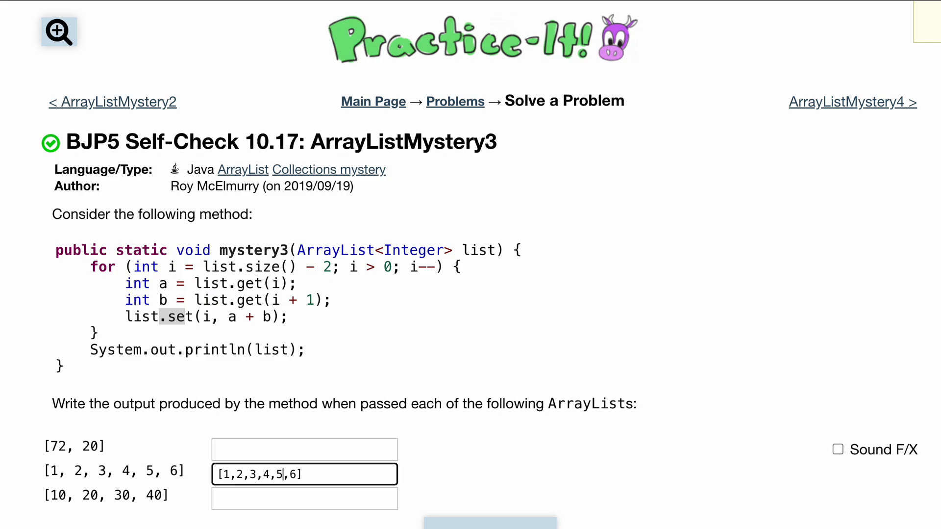
pyautogui.write('11')
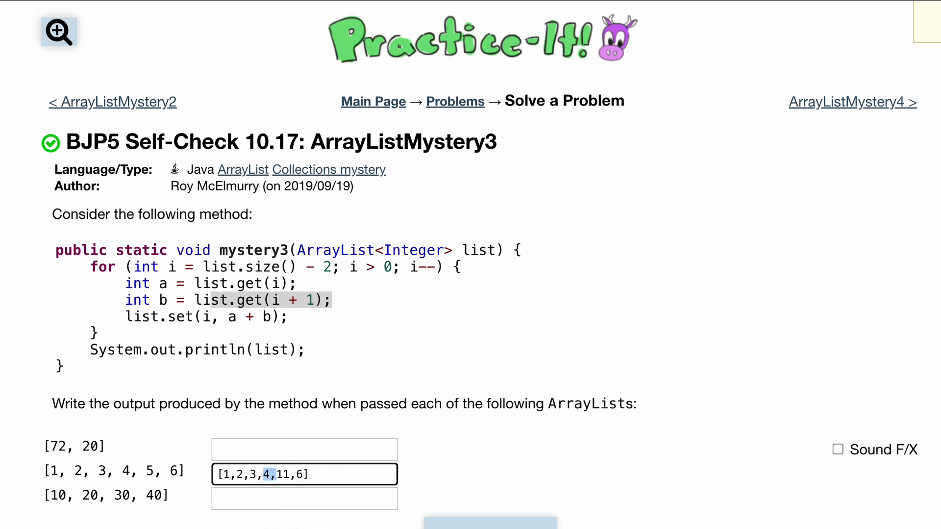
pyautogui.write('15')
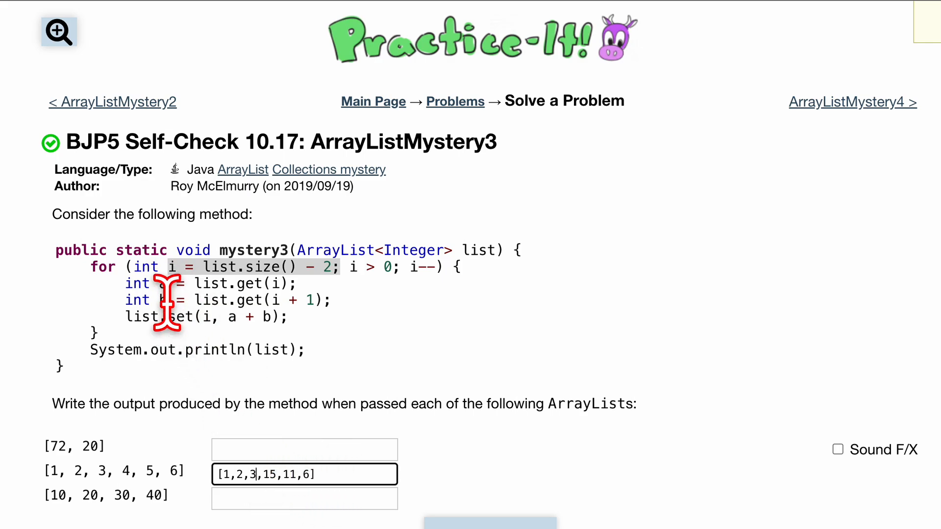
pyautogui.moveTo(251, 244)
pyautogui.write('1')
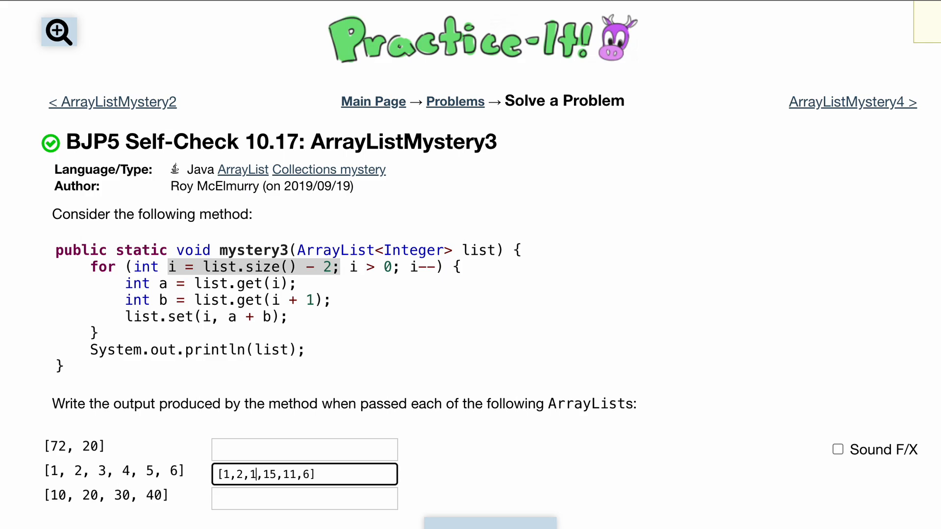
pyautogui.write('8')
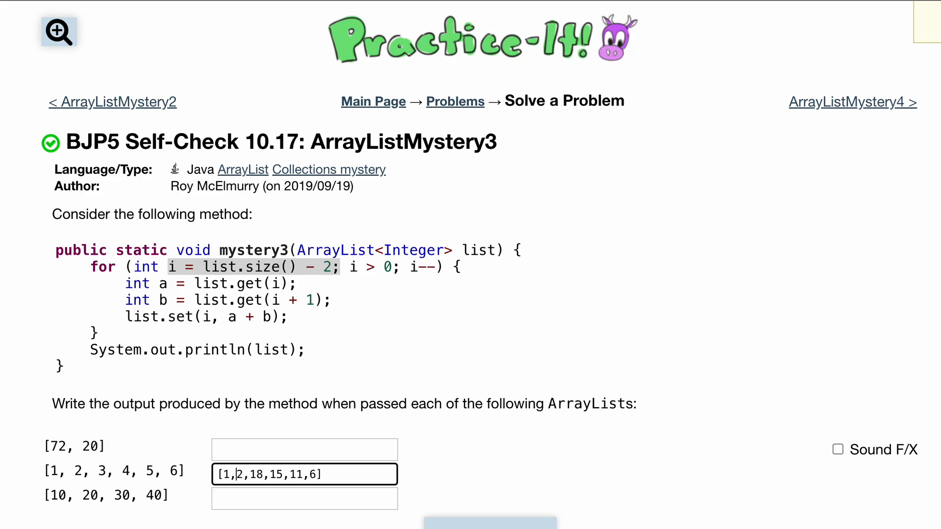
pyautogui.write('0')
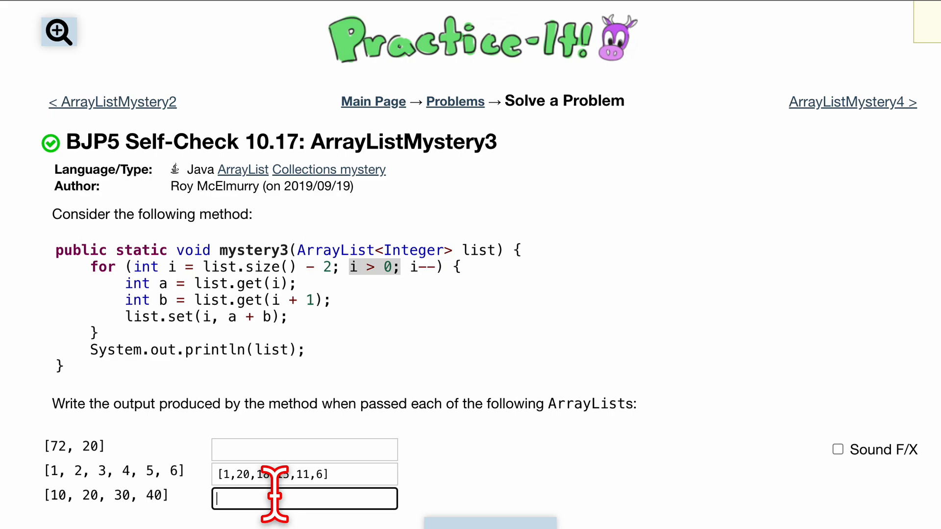
# Answer the first list as [72, 20]
pyautogui.click(304, 450)
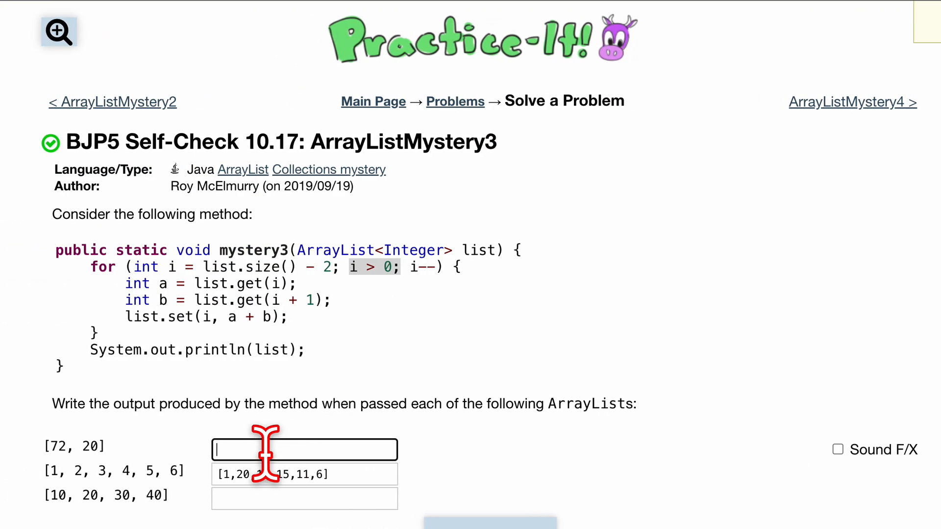
pyautogui.write('[72, 20]')
pyautogui.click(305, 497)
pyautogui.write('[10, 90, 70, 40]')
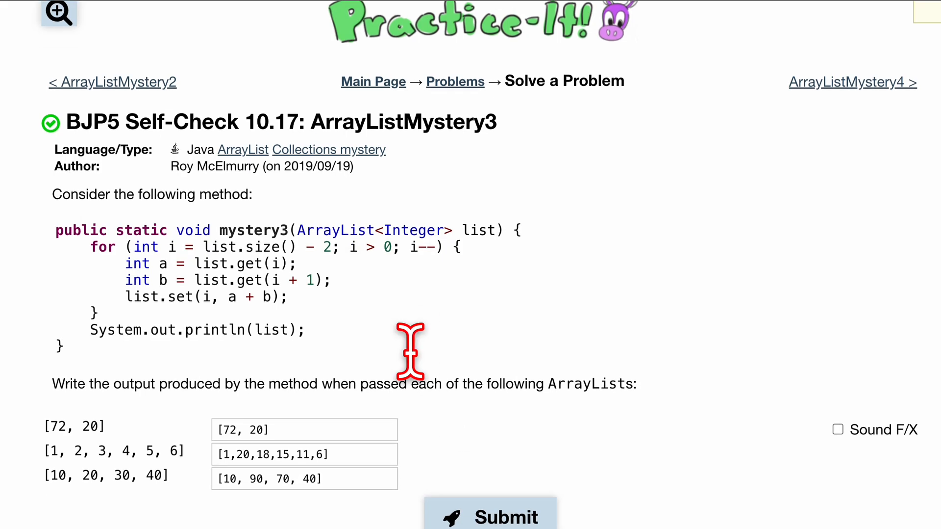
# Submit, respace the second answer to [1, 20, 18, 15, 11, 6], and resubmit to pass 3 of 3 tests
pyautogui.click(504, 528)
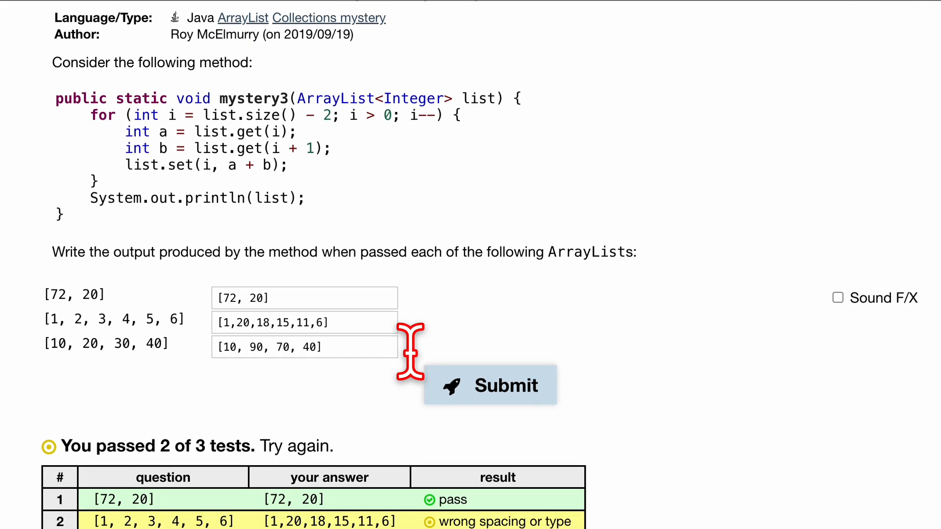
pyautogui.moveTo(415, 372)
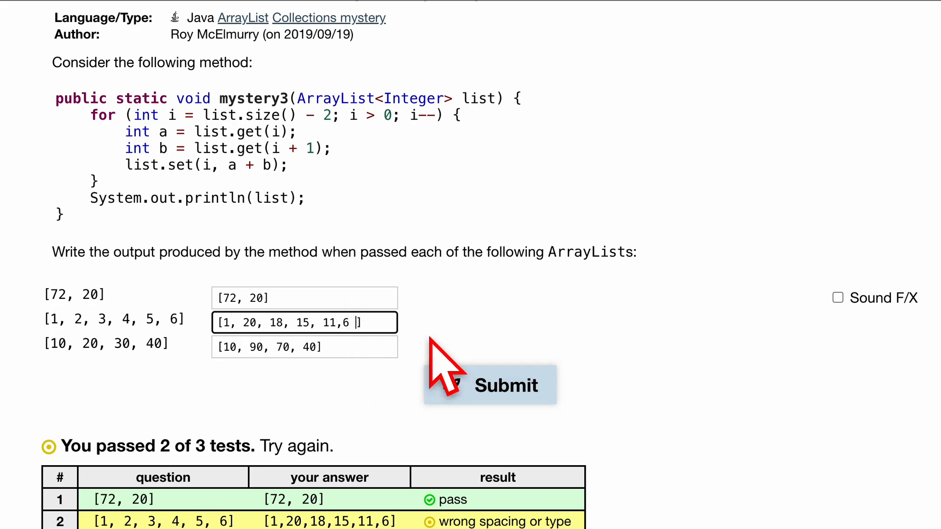
pyautogui.click(488, 385)
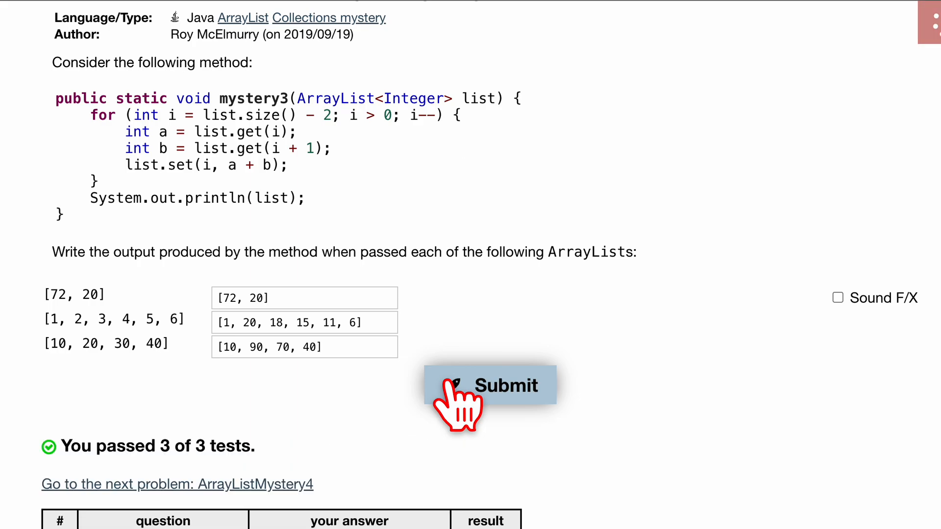
pyautogui.scroll(-3)
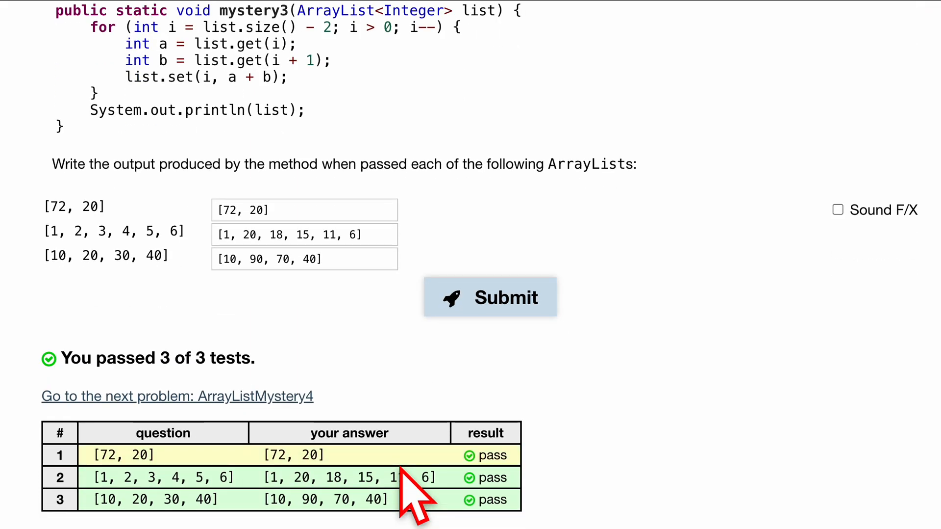